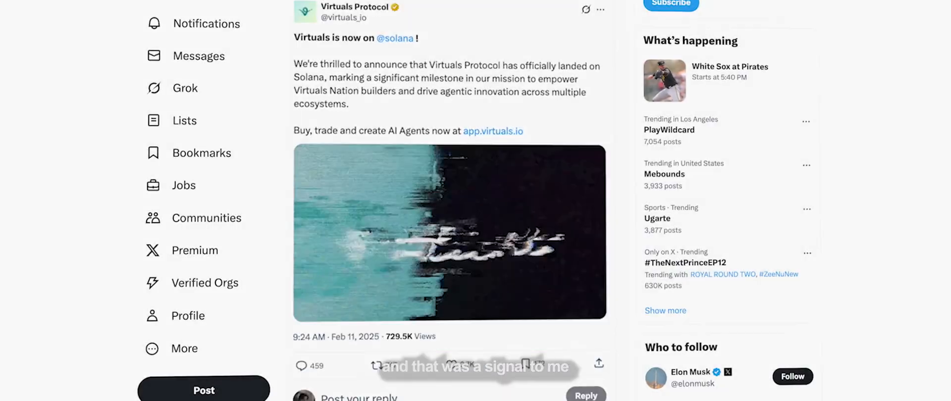
scroll("down", 3)
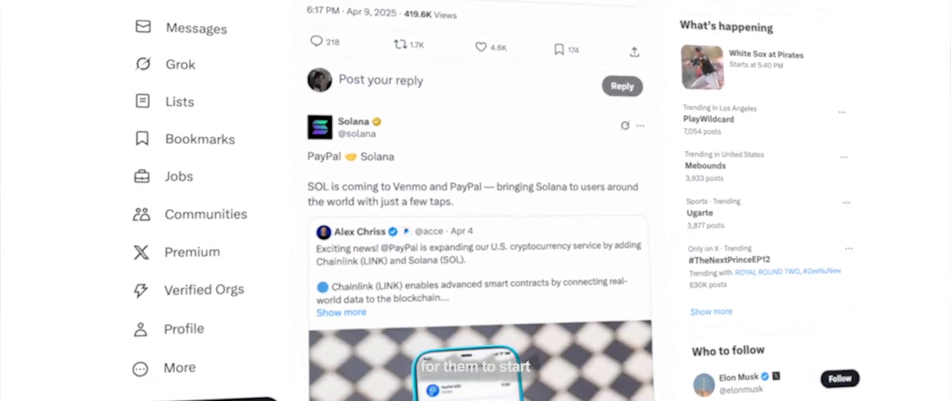